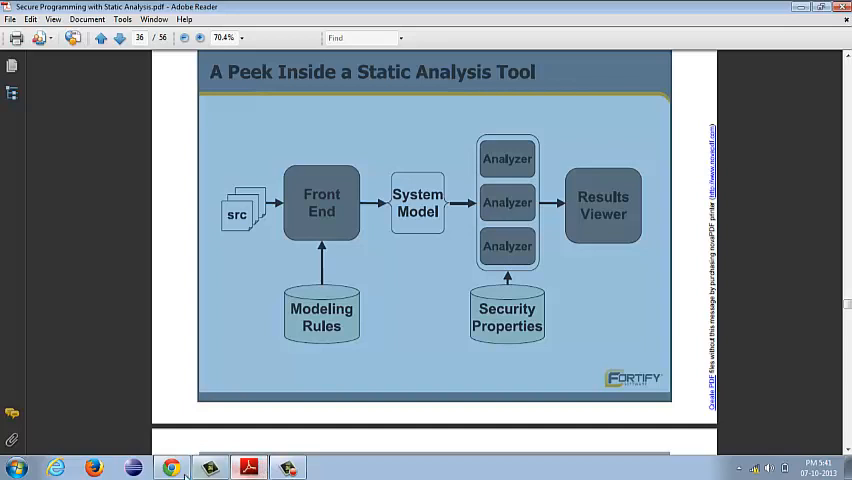
# Minimize the Adobe Reader static analysis slides to reveal the desktop
pyautogui.click(172, 467)
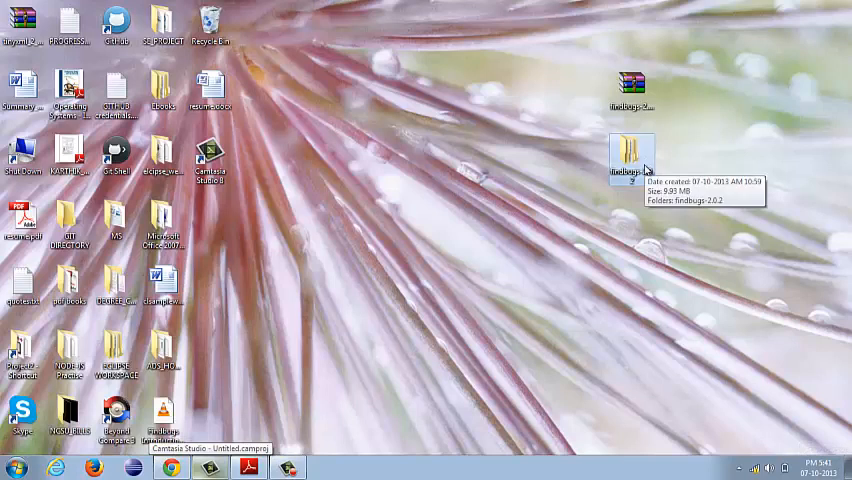
# Browse into findbugs-2.0.2 > findbugs-2.0.2 > lib and launch findbugs.jar
pyautogui.doubleClick(631, 157)
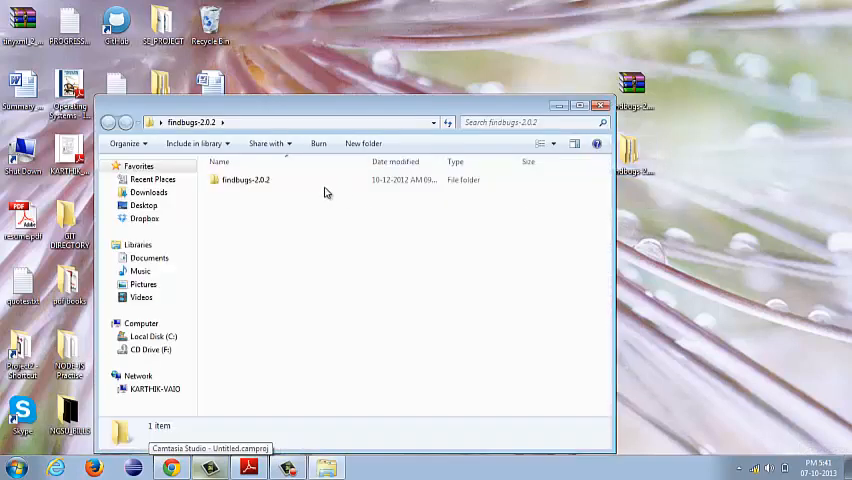
pyautogui.doubleClick(245, 179)
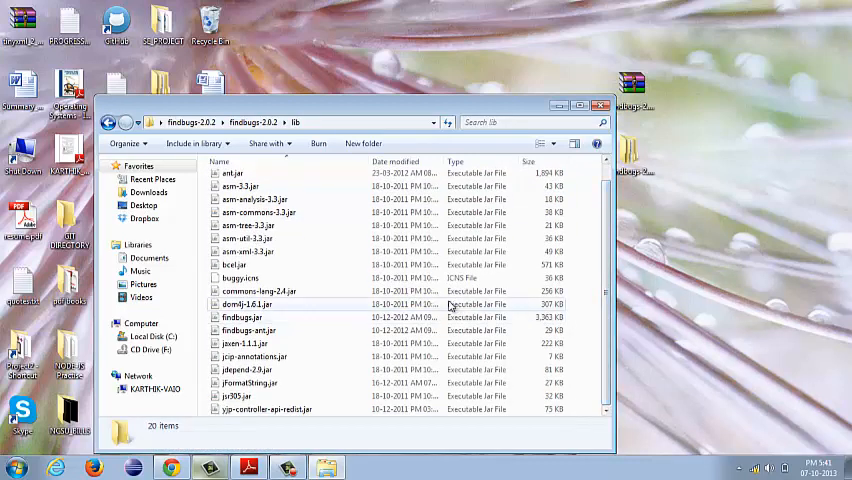
pyautogui.click(240, 317)
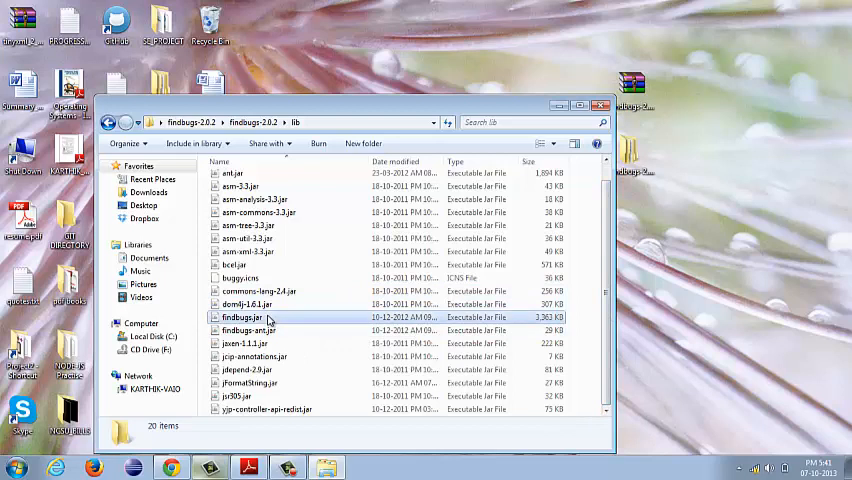
pyautogui.click(240, 317)
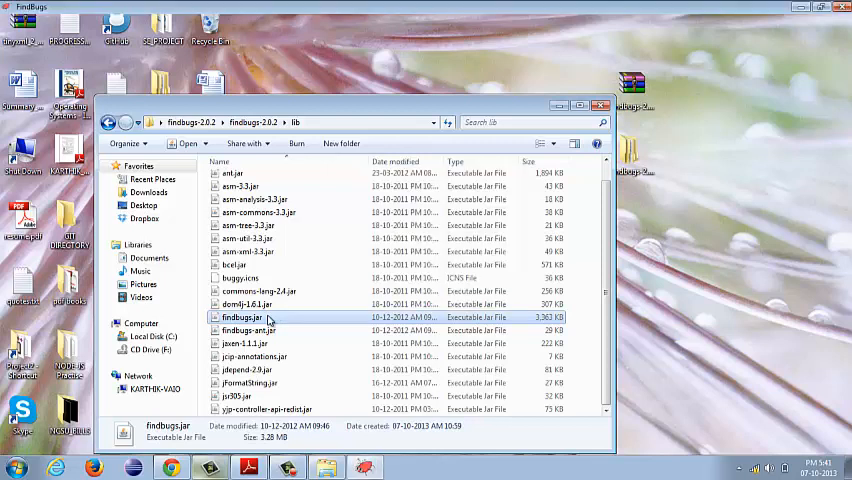
# Launch findbugs.jar again and open the File menu in the empty FindBugs window
pyautogui.doubleClick(241, 317)
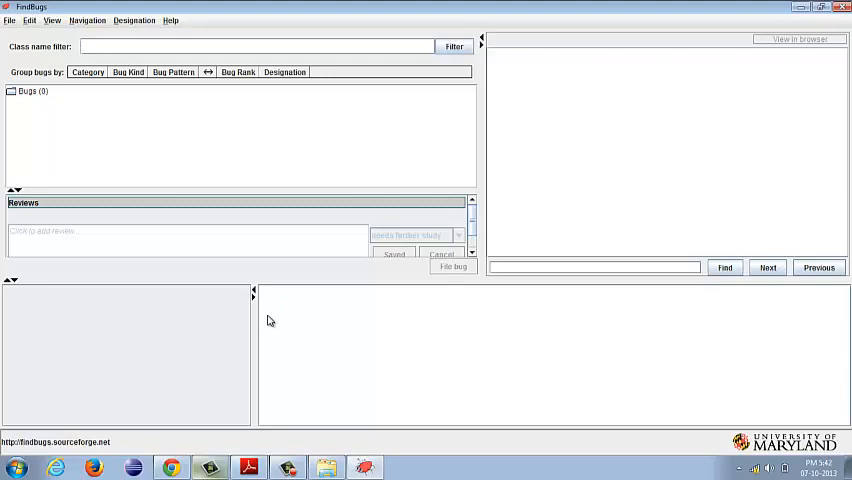
pyautogui.moveTo(29, 32)
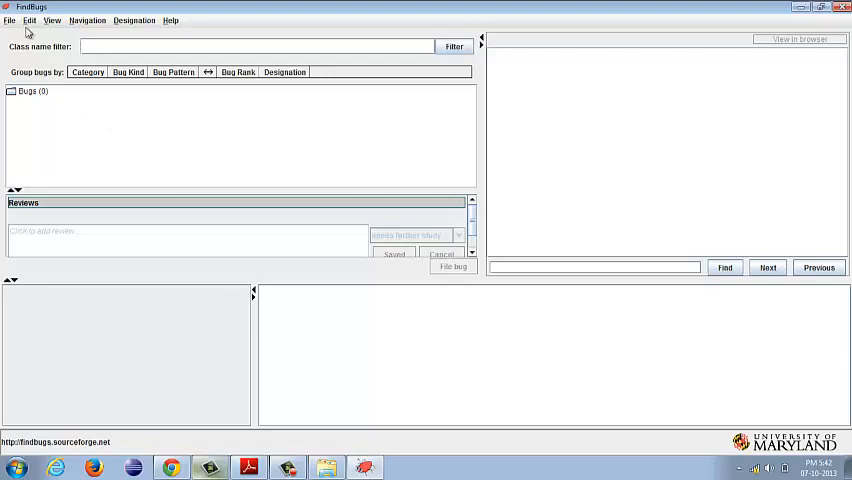
pyautogui.click(9, 19)
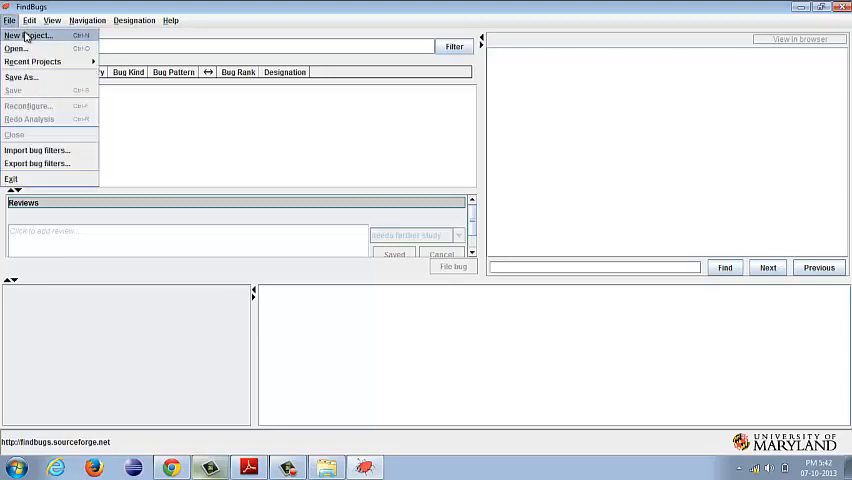
# Choose File > New Project to show a blank project dialog
pyautogui.click(27, 35)
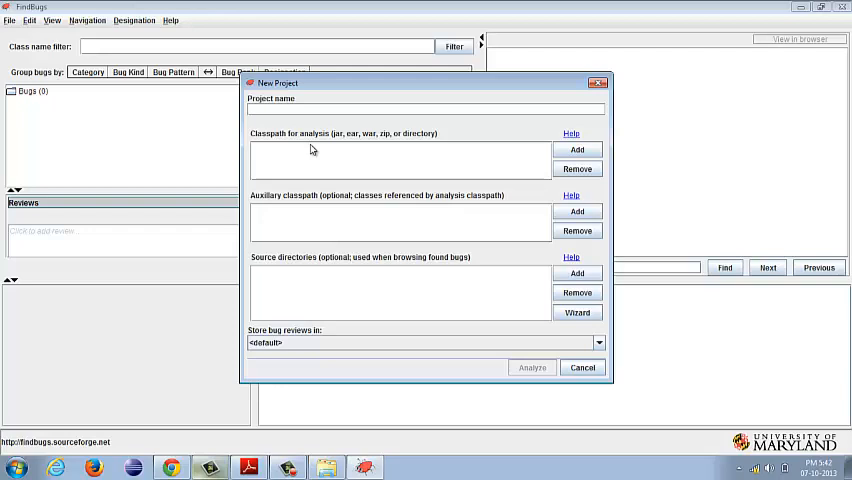
pyautogui.moveTo(313, 216)
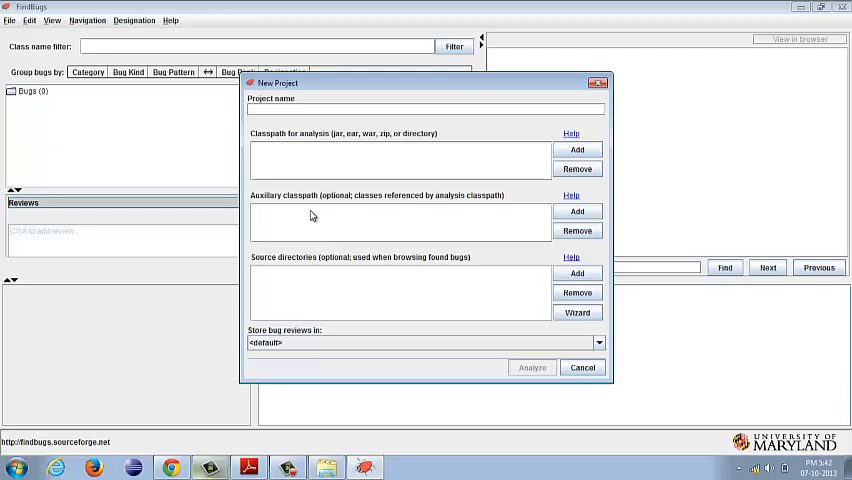
pyautogui.moveTo(279, 274)
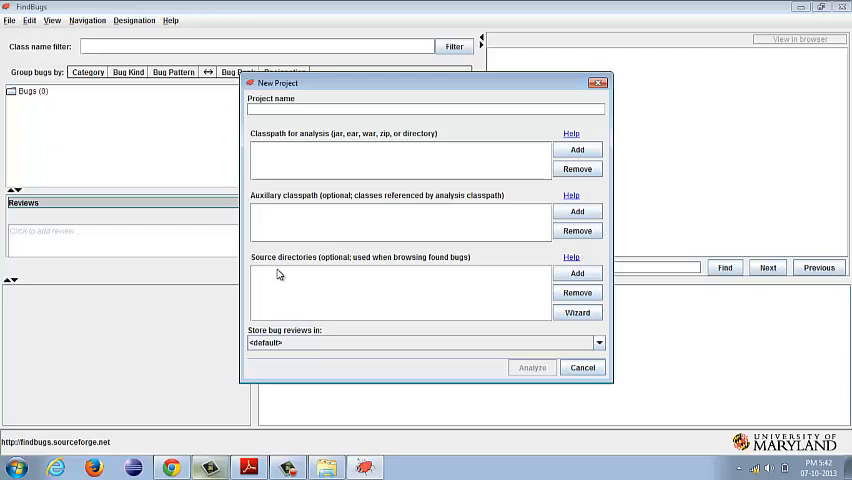